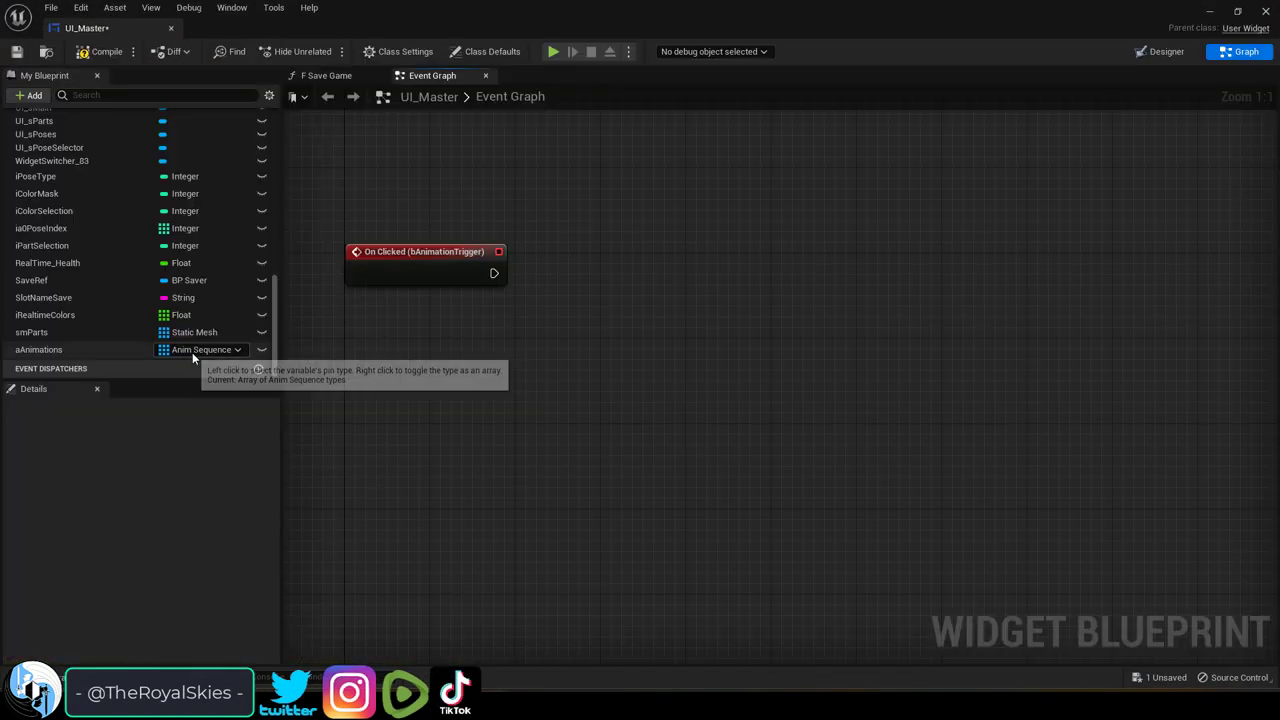
- Show the aAnimations variable and keep it an Anim Sequence array (MM_Jump, MM_Land, MM_Run_Fwd)
{"action": "left_click", "coordinate": [205, 349]}
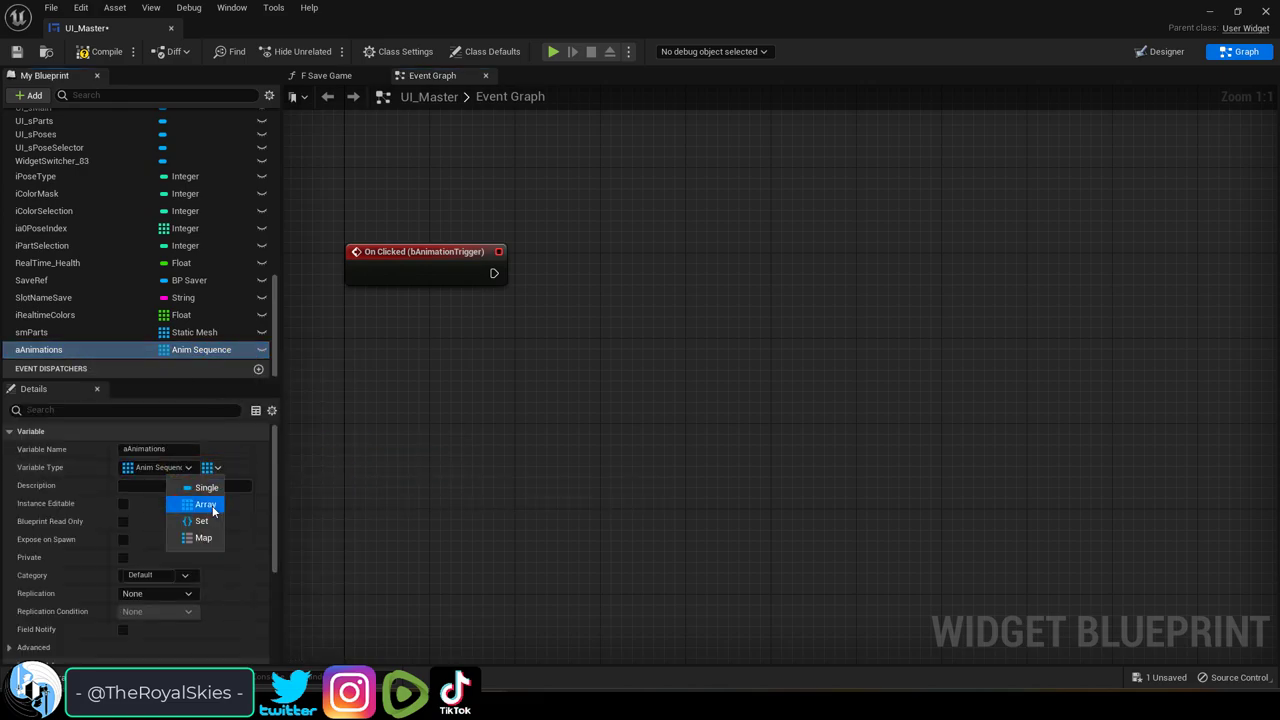
{"action": "left_click", "coordinate": [205, 503]}
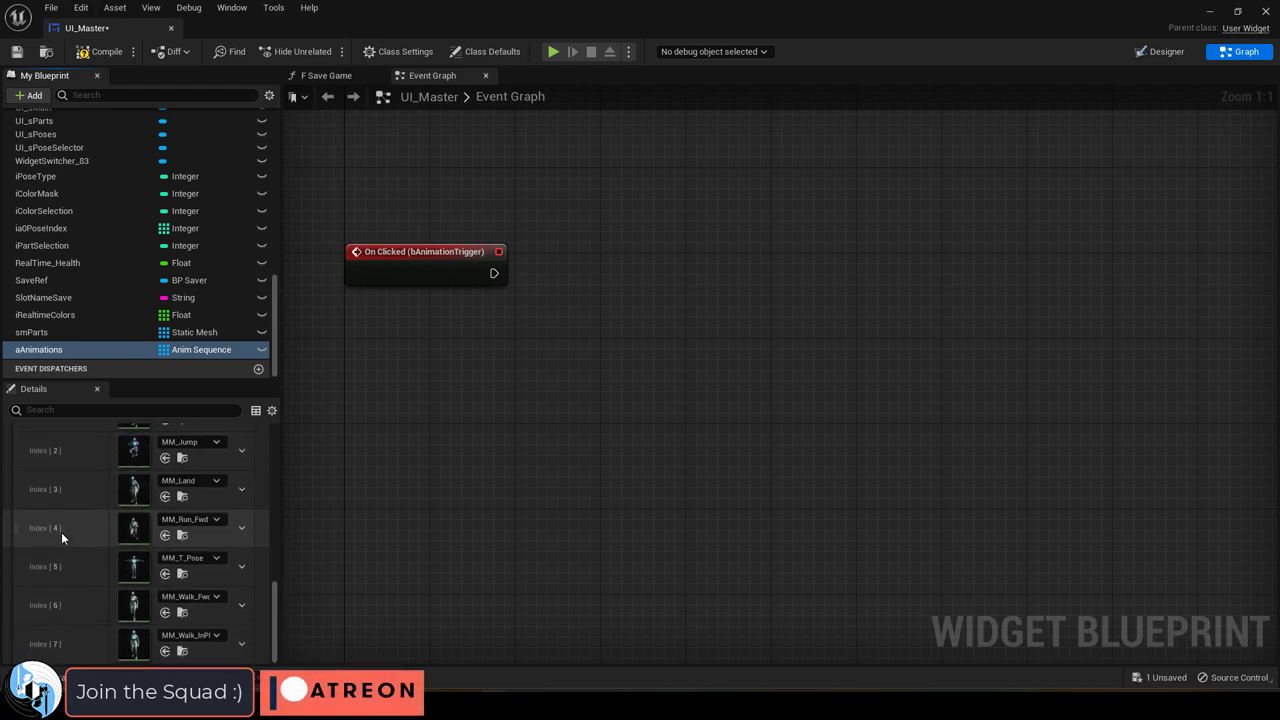
- Connect a Get Actor Of Class node to On Clicked, with Actor Class BP_ColorTest
{"action": "left_click_drag", "start_coordinate": [494, 273], "coordinate": [618, 365]}
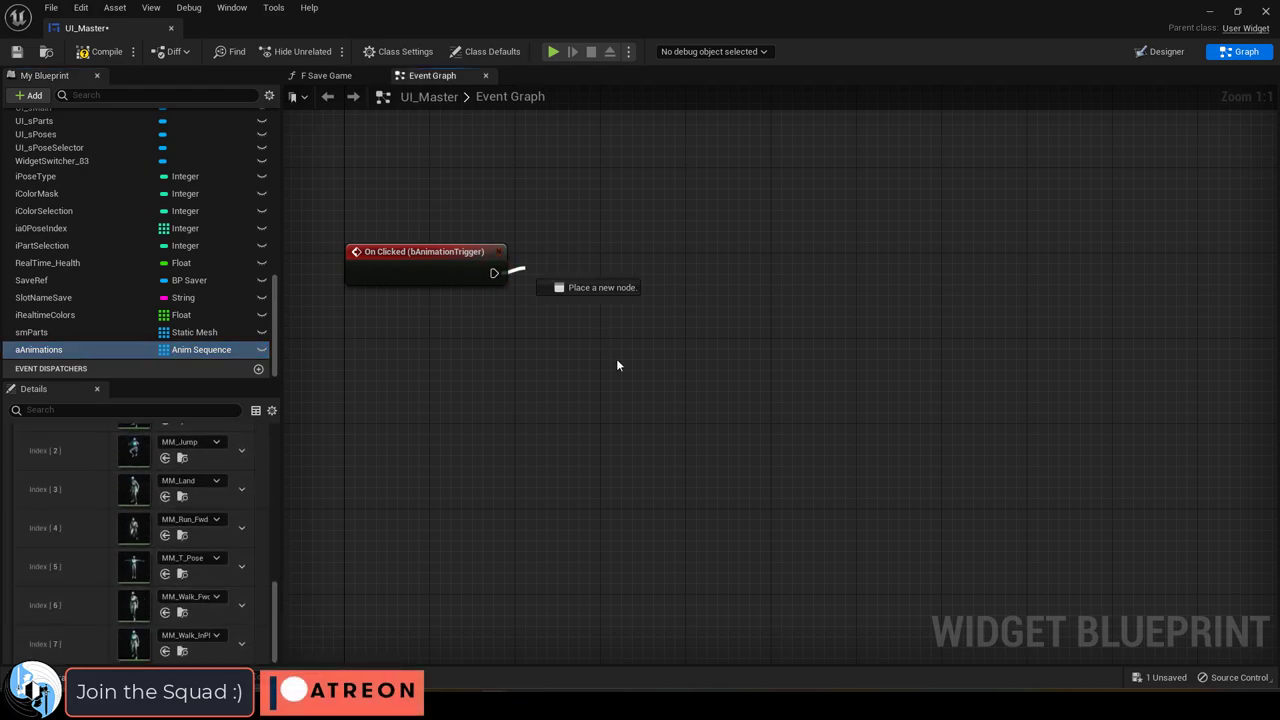
{"action": "type", "text": "get actor of c"}
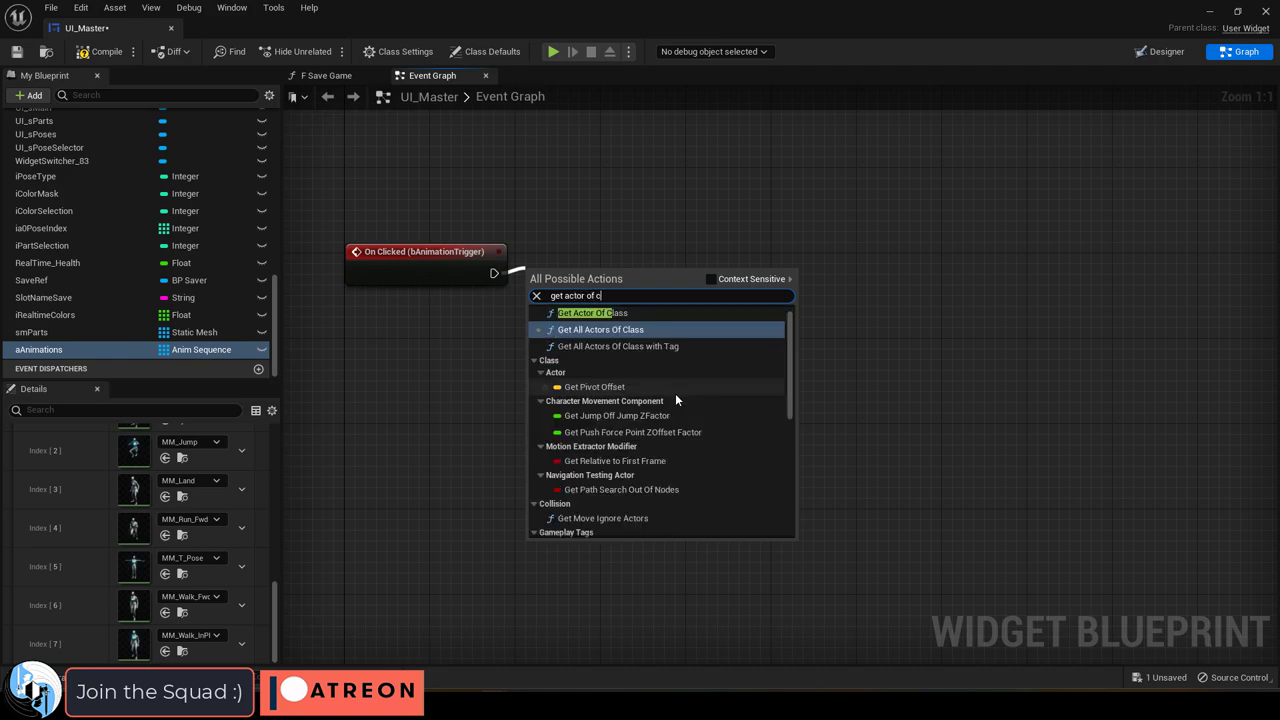
{"action": "left_click", "coordinate": [585, 312]}
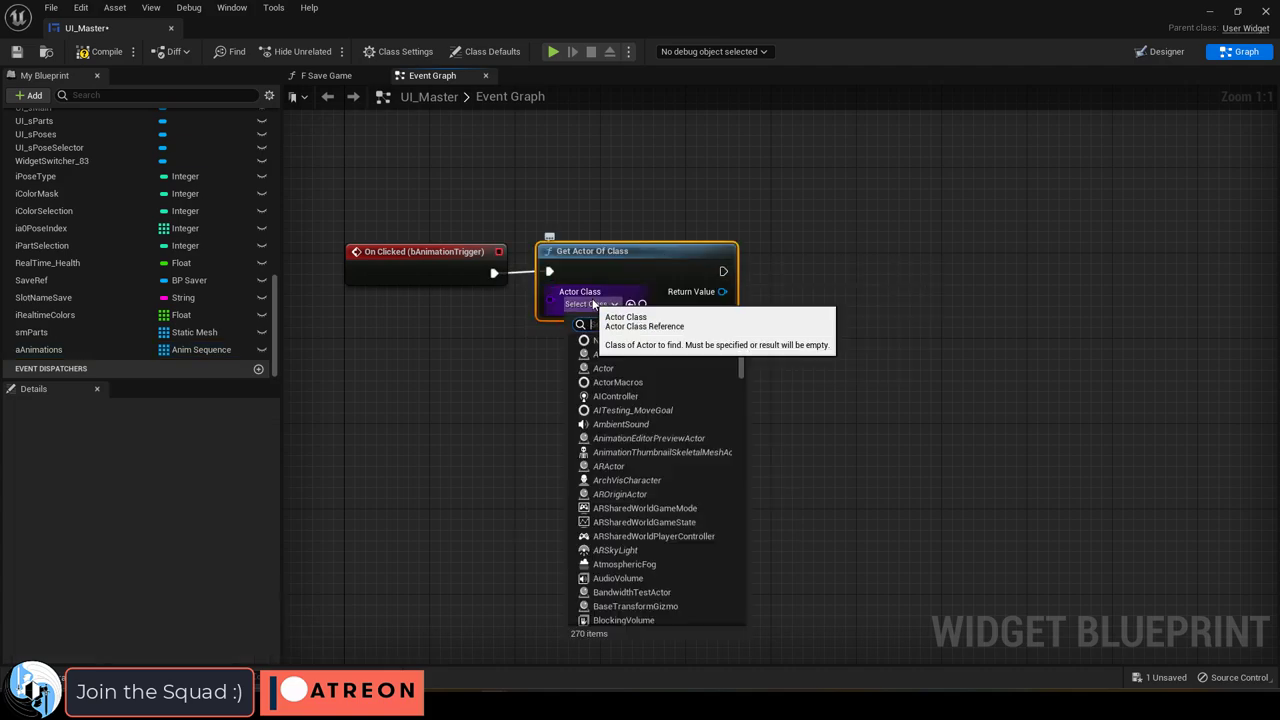
{"action": "left_click", "coordinate": [481, 508]}
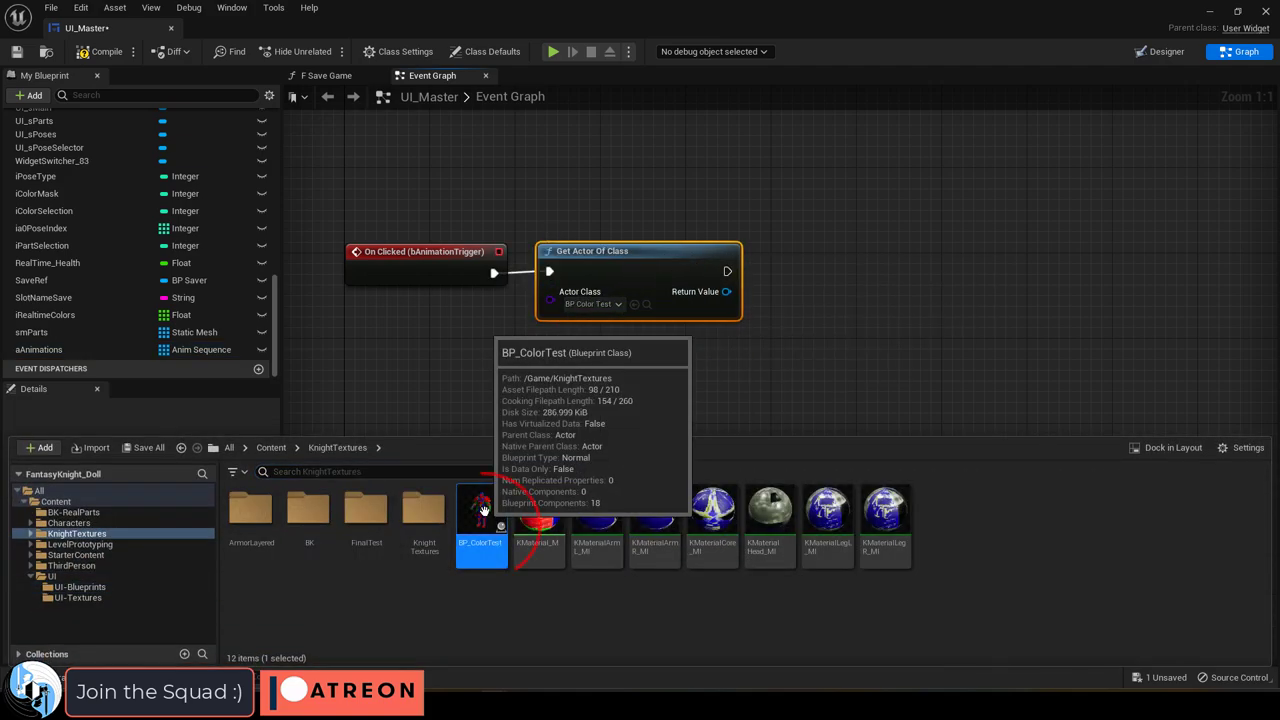
{"action": "type", "text": "play animation"}
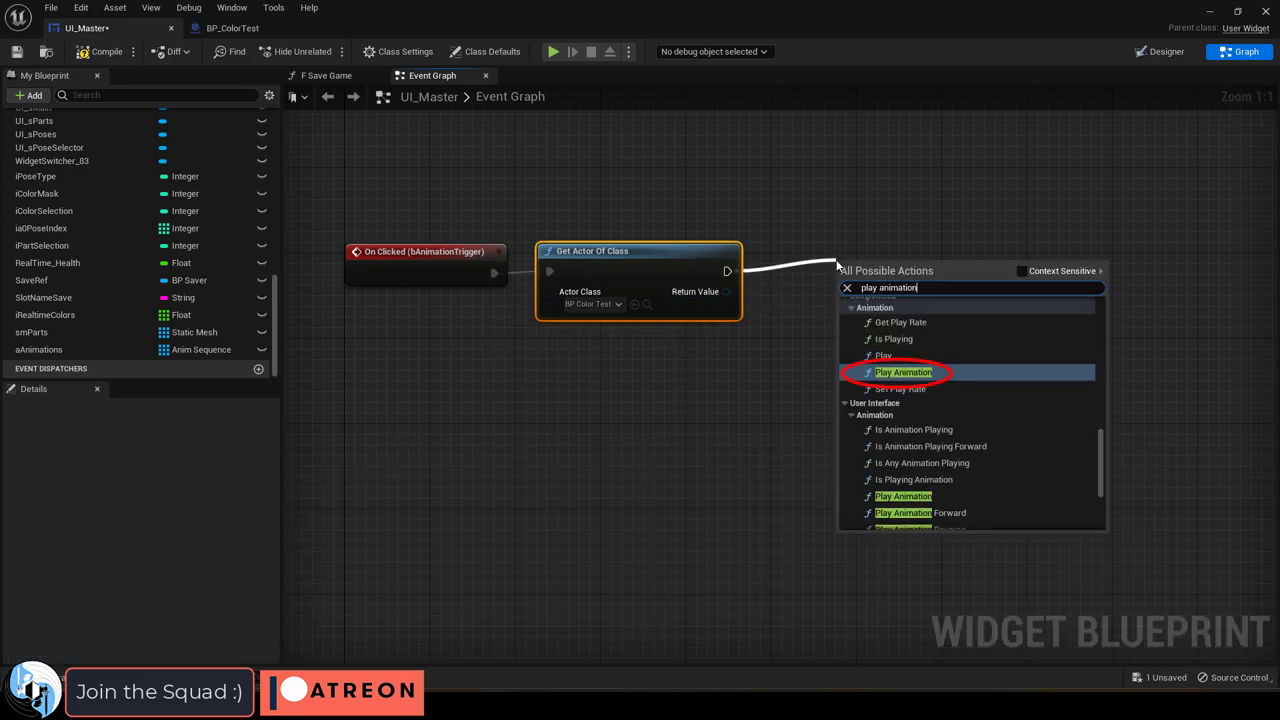
- Add the Play Animation node after Get Actor Of Class
{"action": "left_click", "coordinate": [903, 371]}
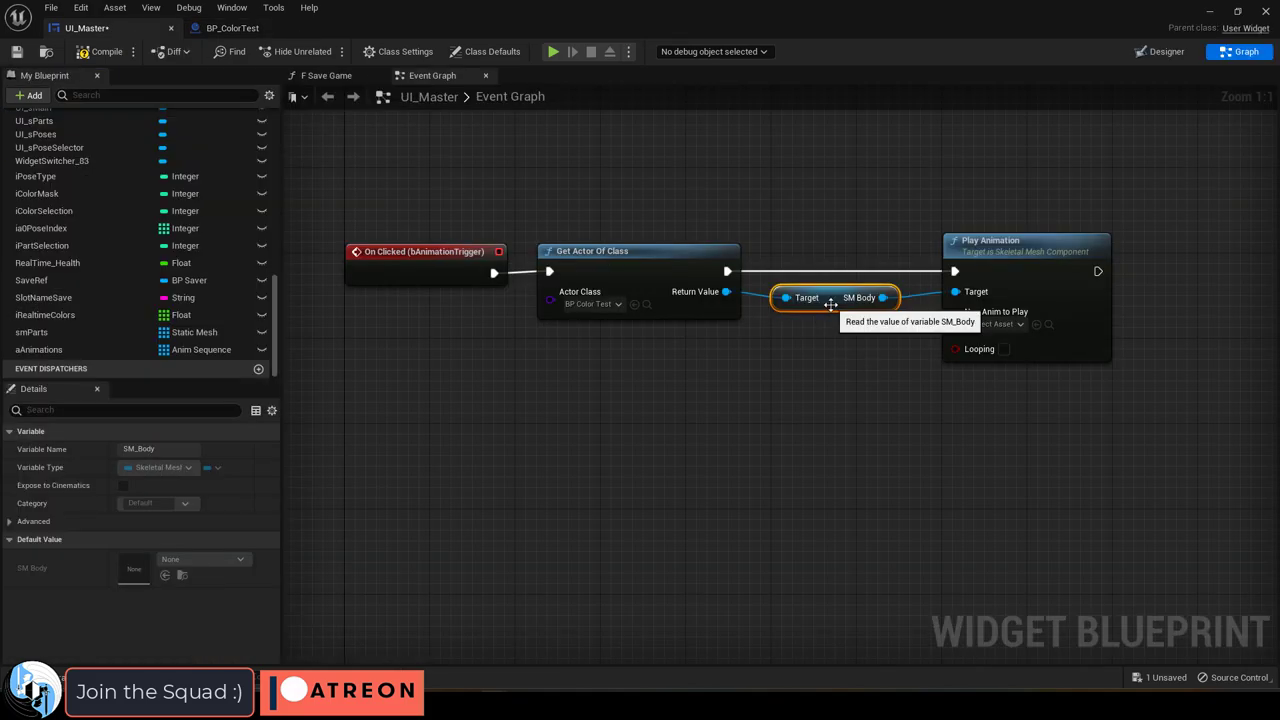
{"action": "mouse_move", "coordinate": [73, 358]}
{"action": "type", "text": "get copy"}
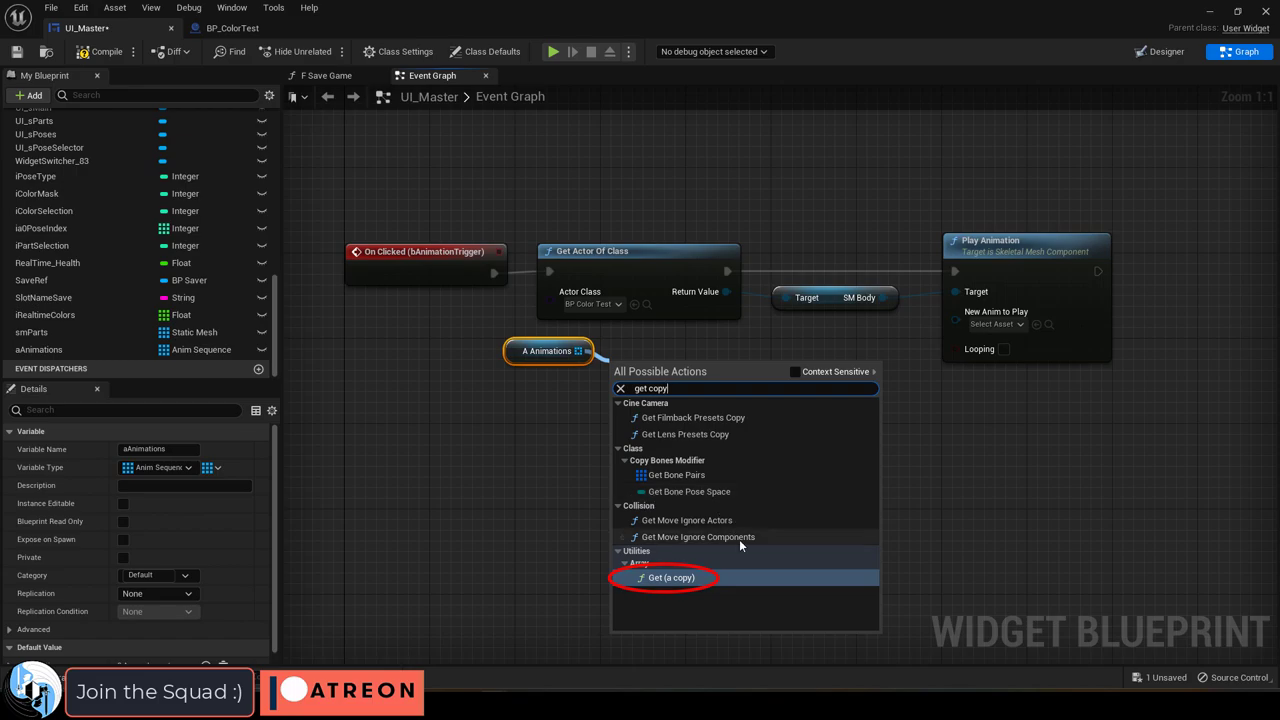
- Add an aAnimations Get node and wire its item into New Anim to Play
{"action": "left_click", "coordinate": [671, 577]}
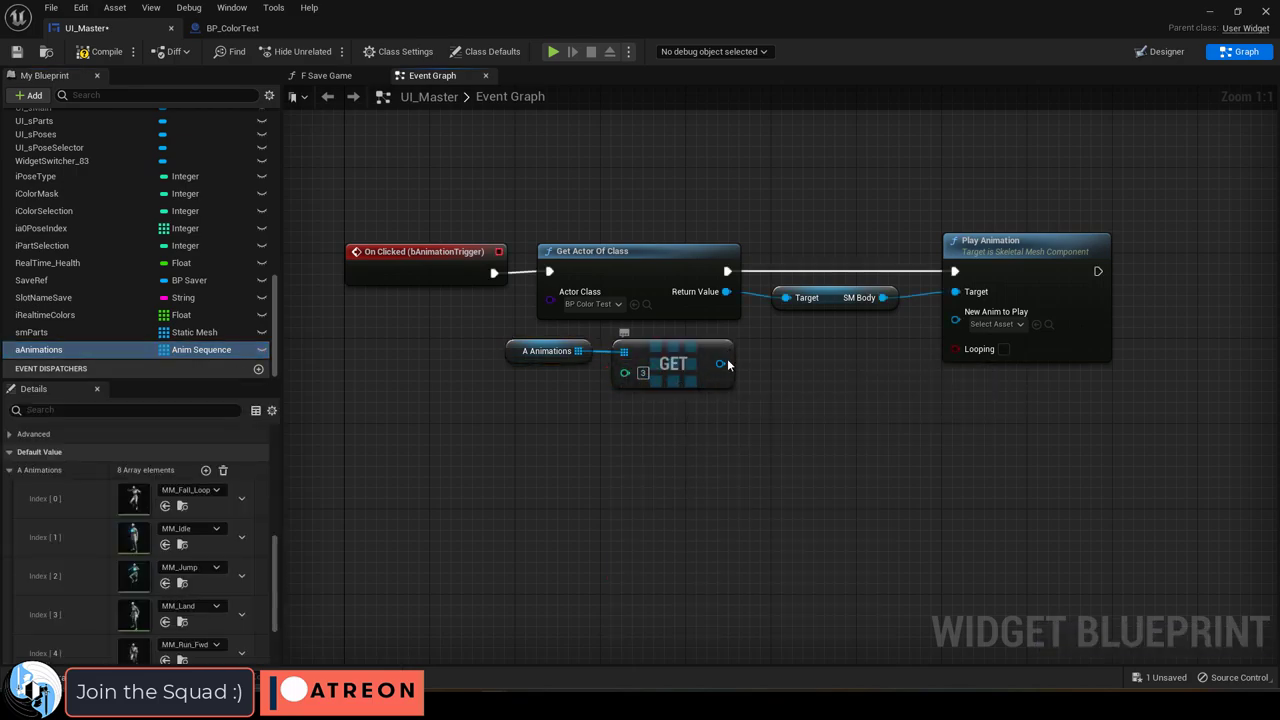
{"action": "left_click_drag", "start_coordinate": [720, 363], "coordinate": [955, 311]}
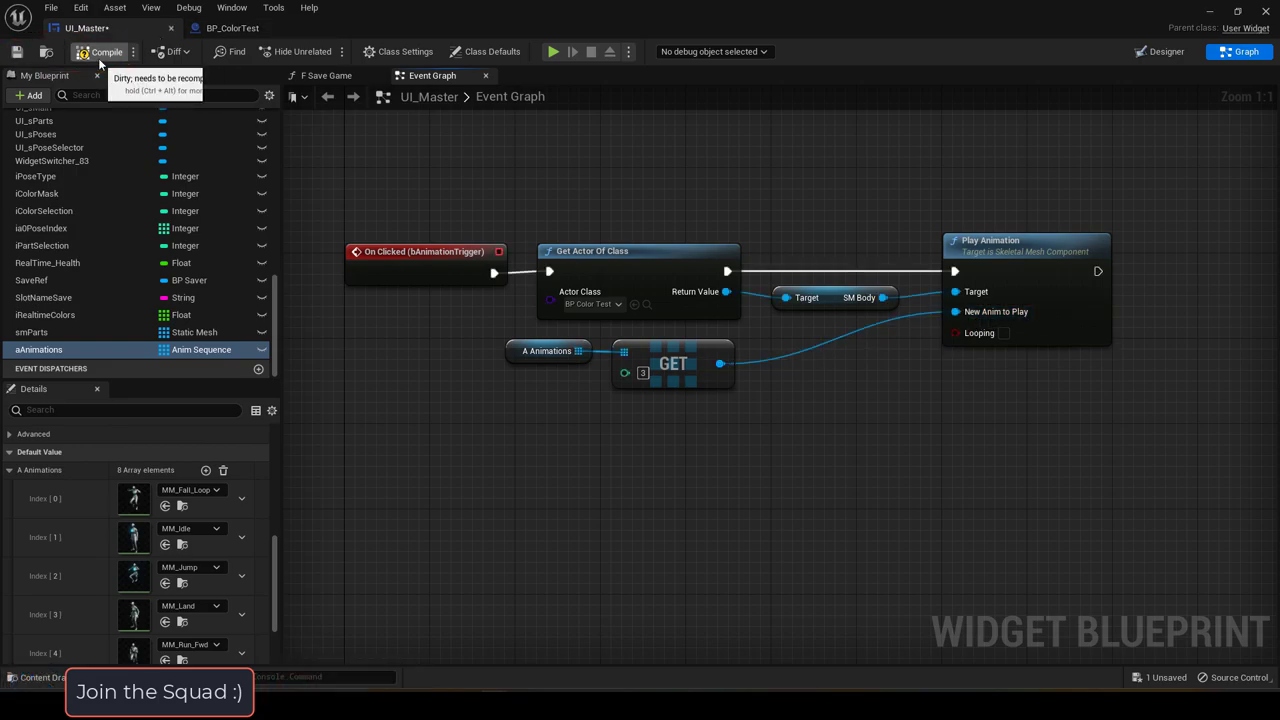